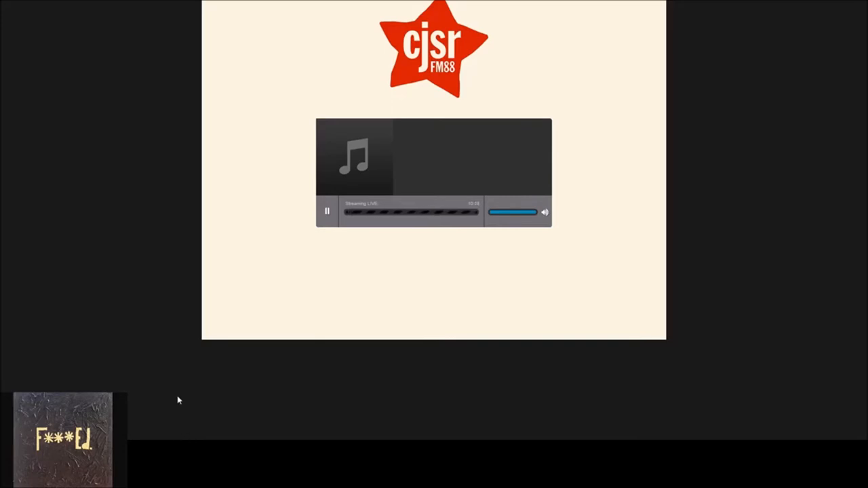
mouse_move(99, 195)
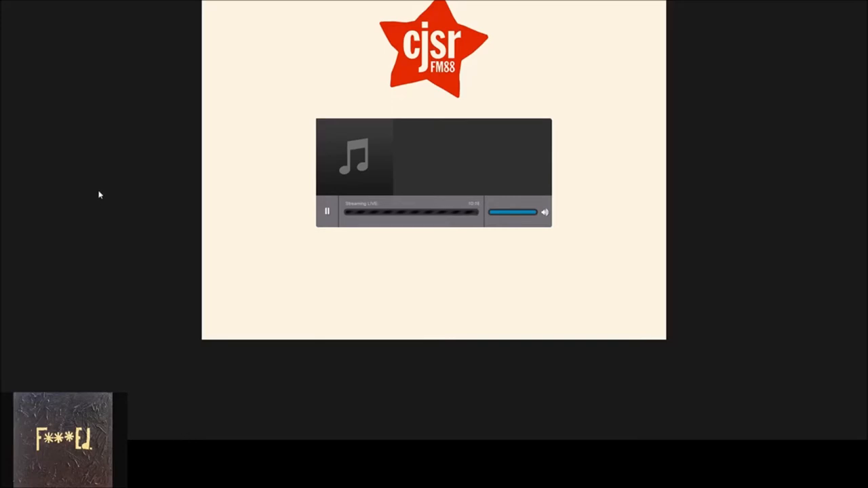